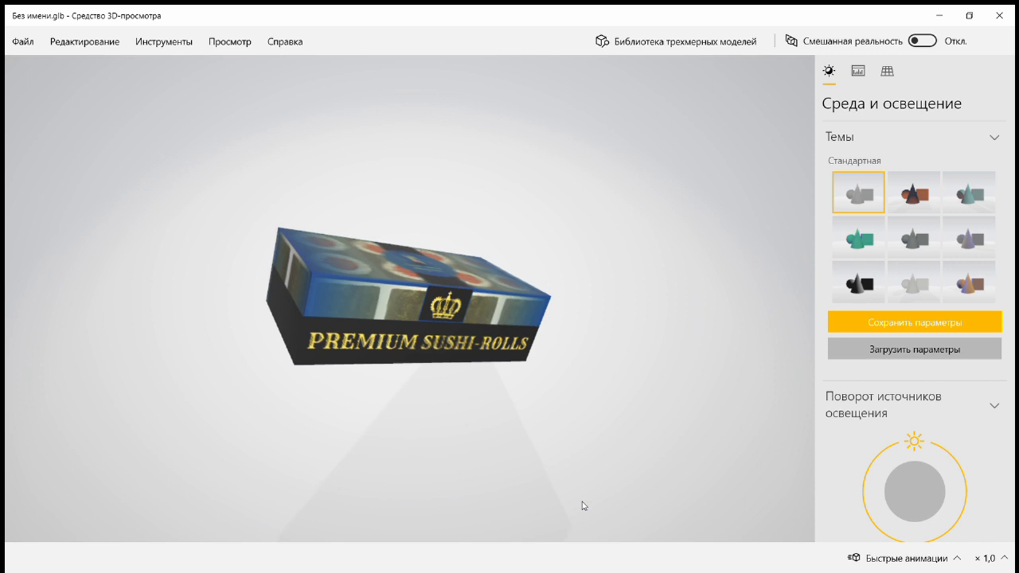
mouse_move(558, 523)
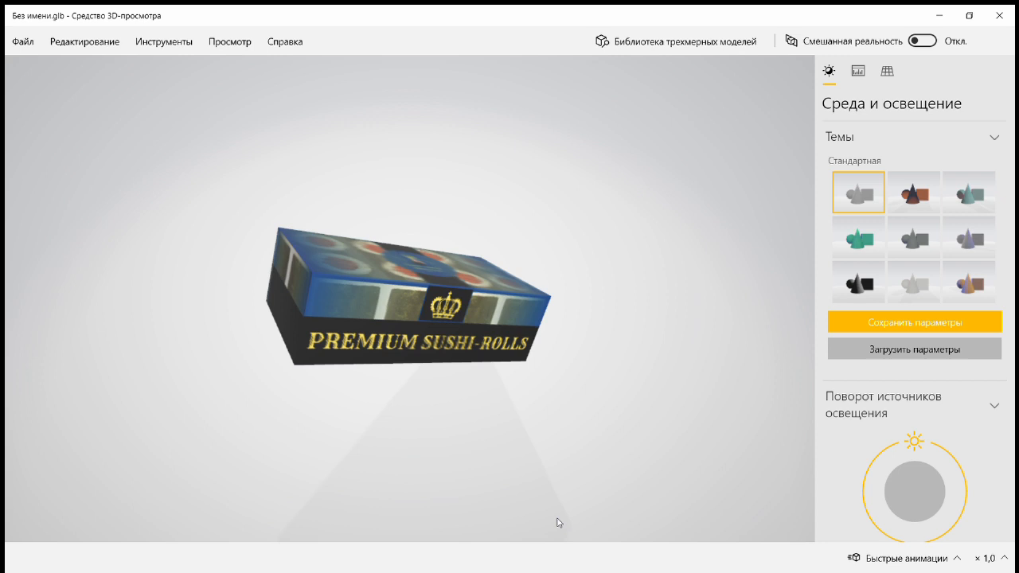
Orbit the sushi box model to inspect its printed sides, logo lid and lettering
drag(558, 523, 536, 329)
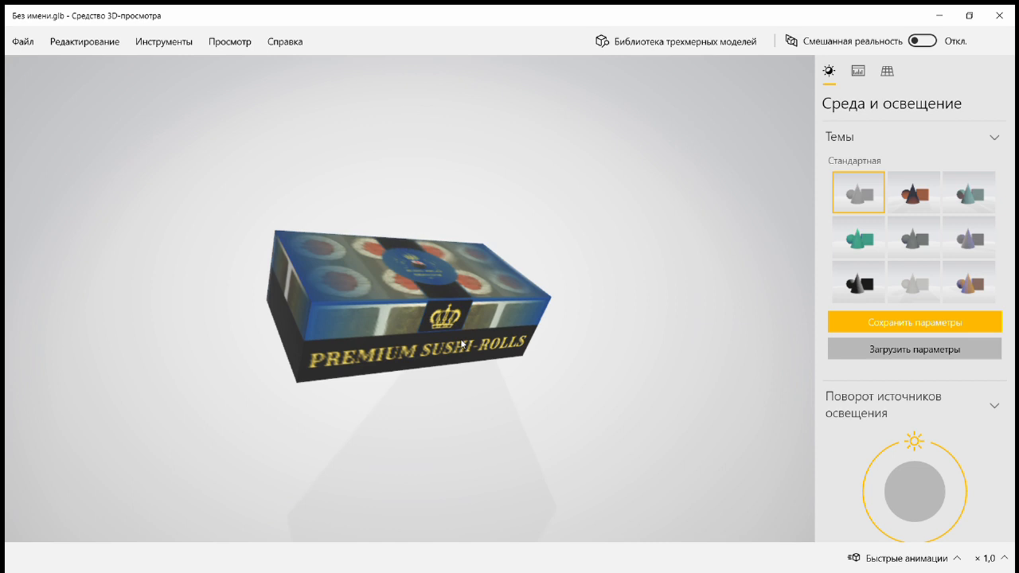
mouse_move(494, 330)
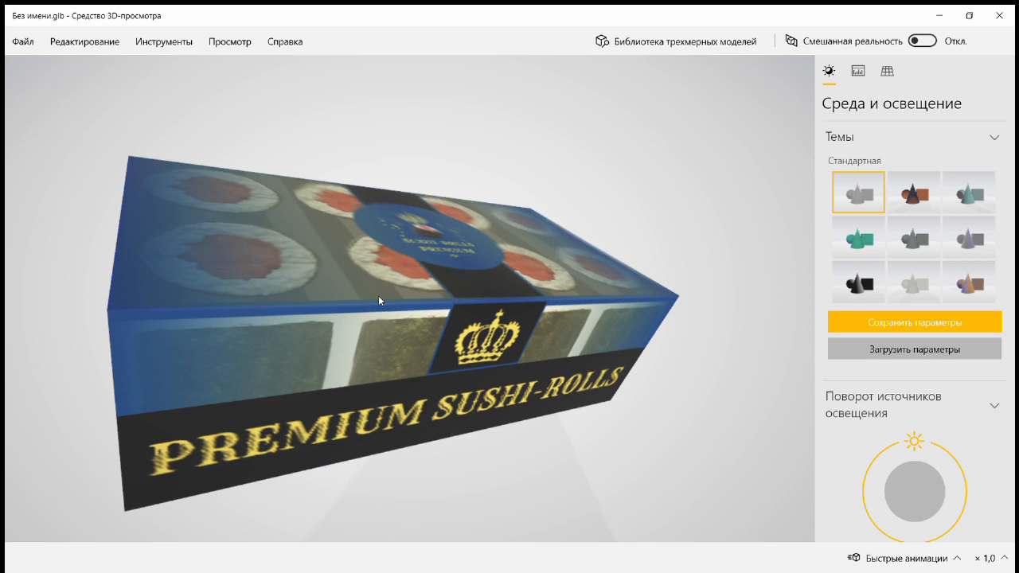
drag(379, 301, 515, 258)
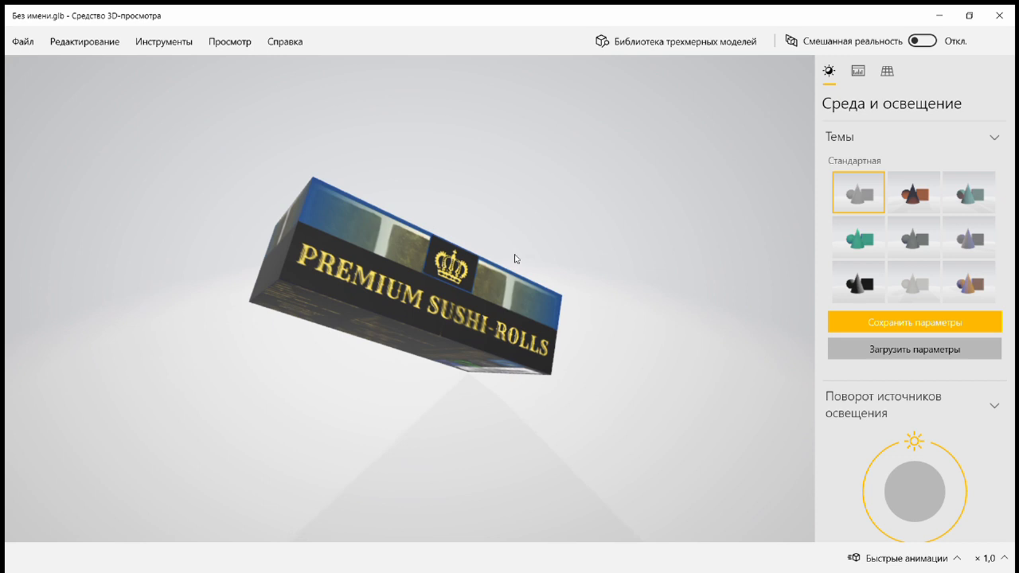
drag(516, 259, 516, 404)
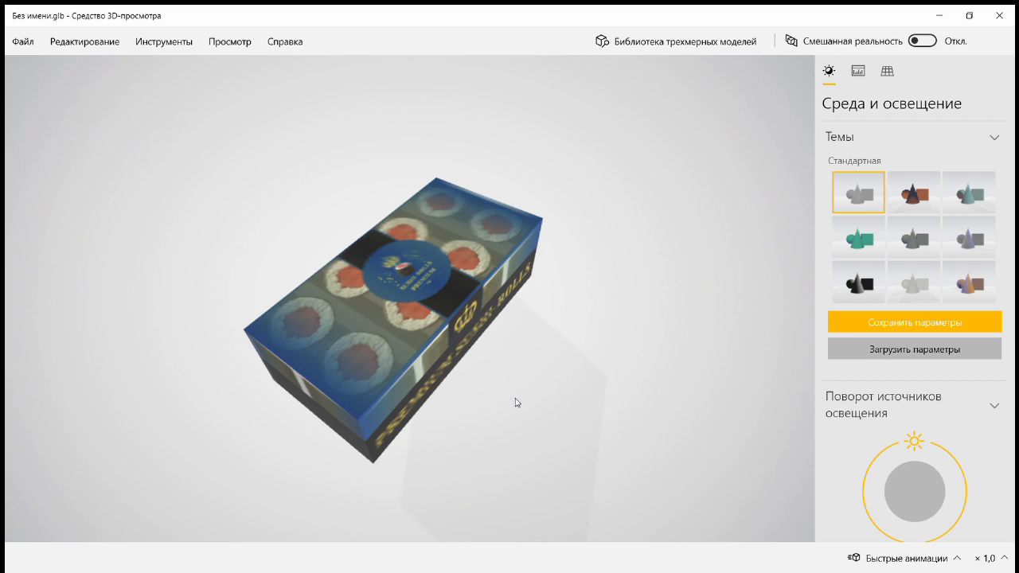
drag(516, 402, 557, 271)
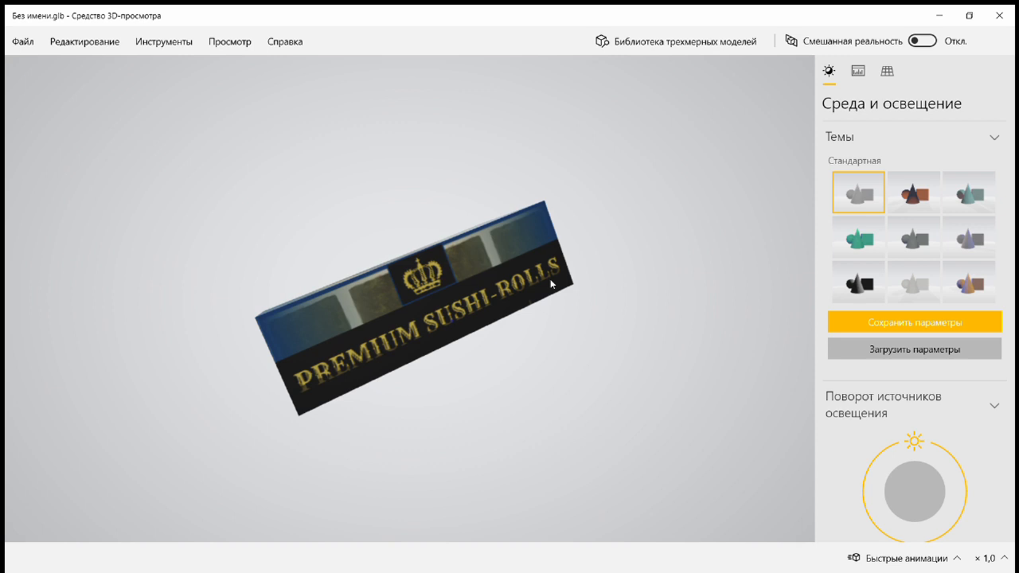
drag(549, 284, 363, 414)
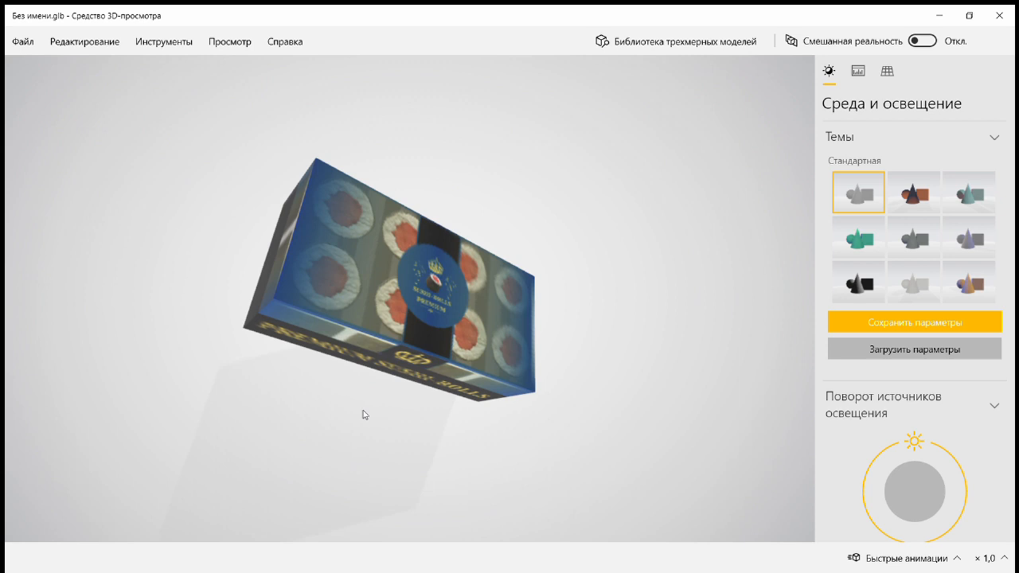
drag(365, 414, 378, 355)
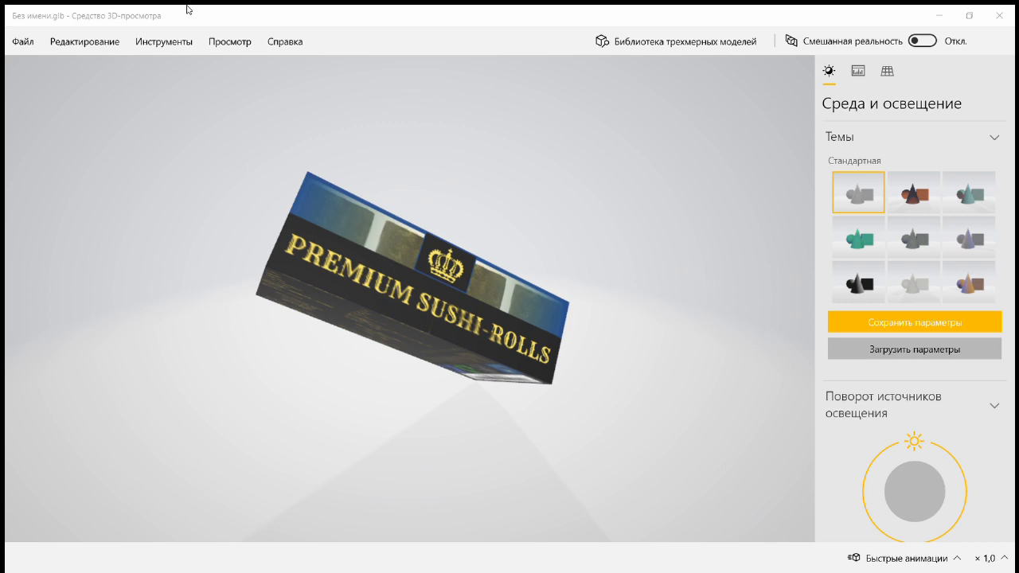
mouse_move(218, 249)
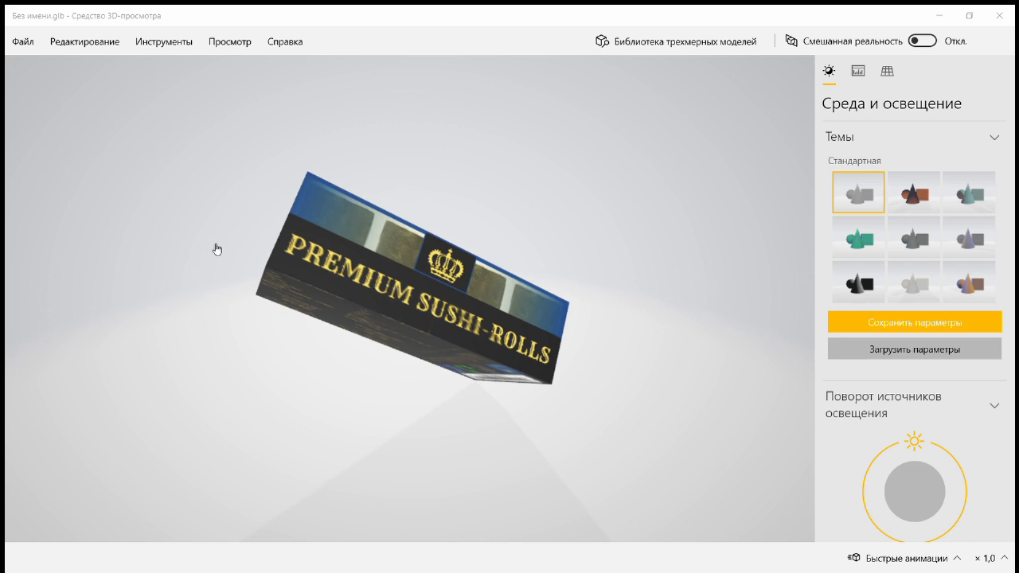
mouse_move(872, 141)
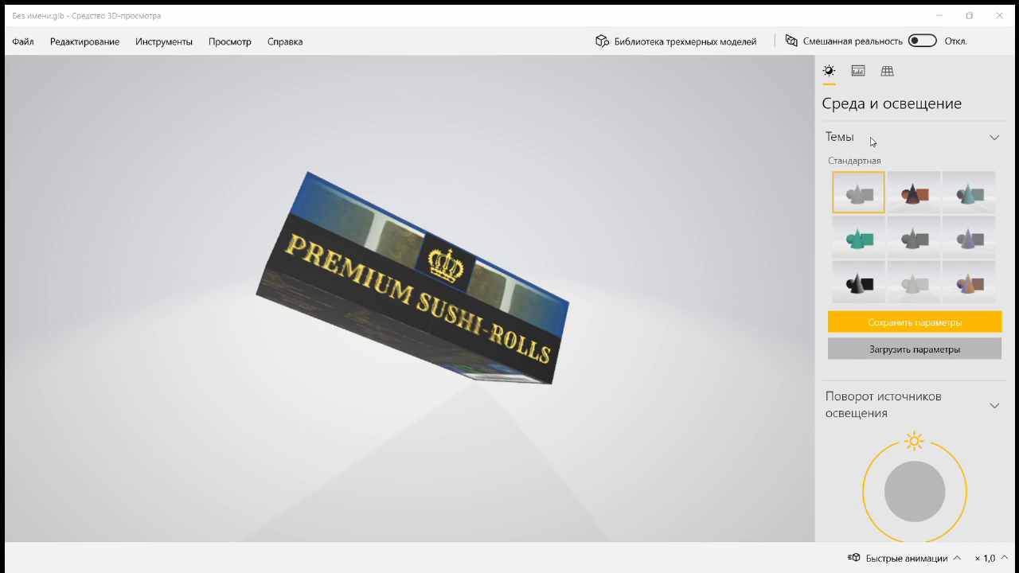
mouse_move(651, 243)
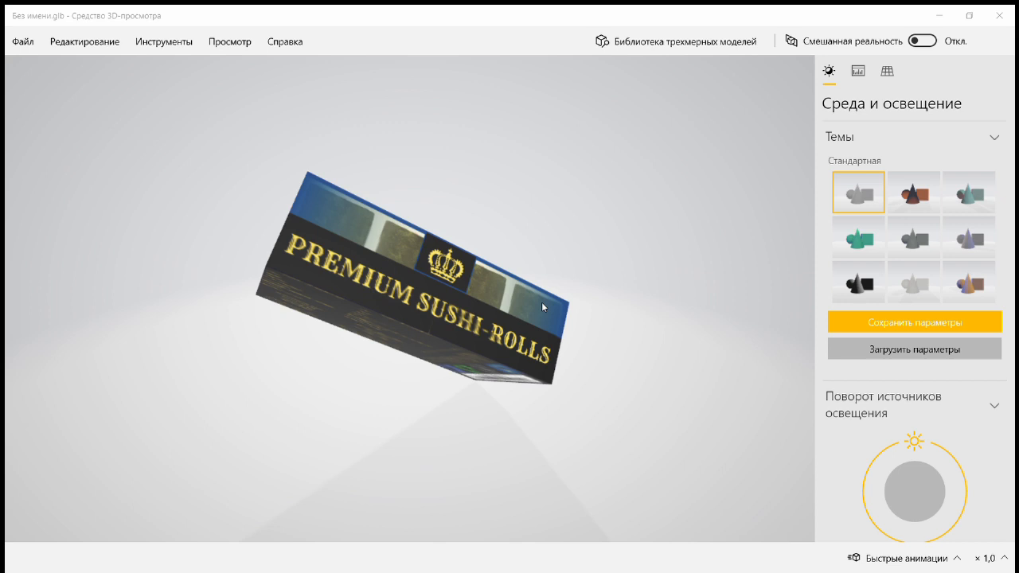
mouse_move(595, 360)
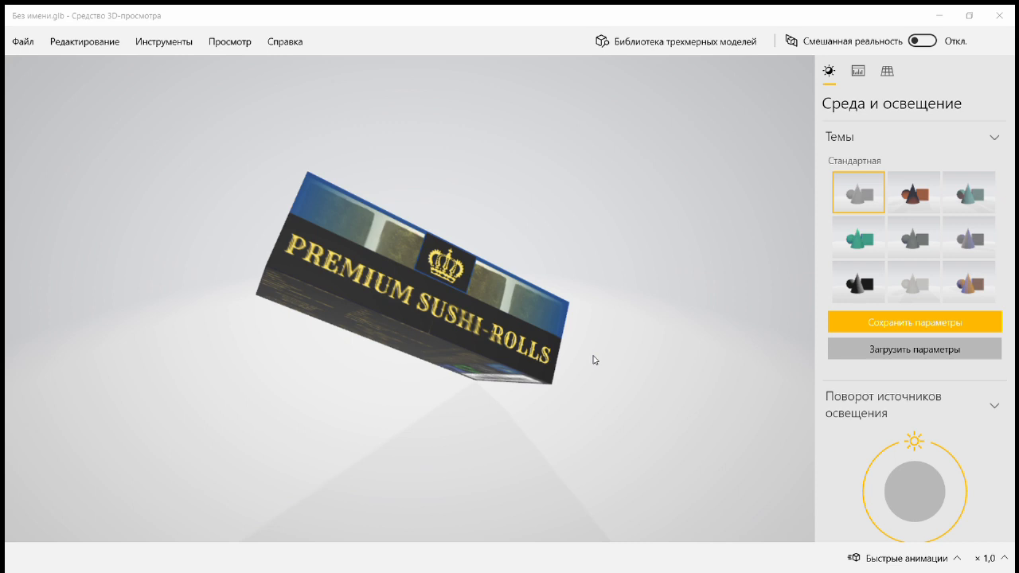
mouse_move(489, 414)
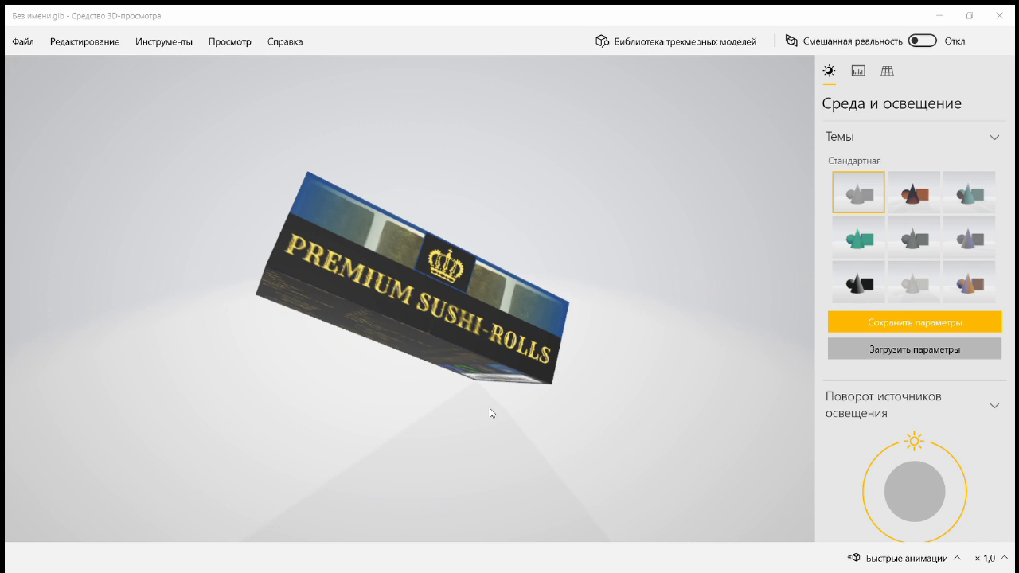
mouse_move(600, 446)
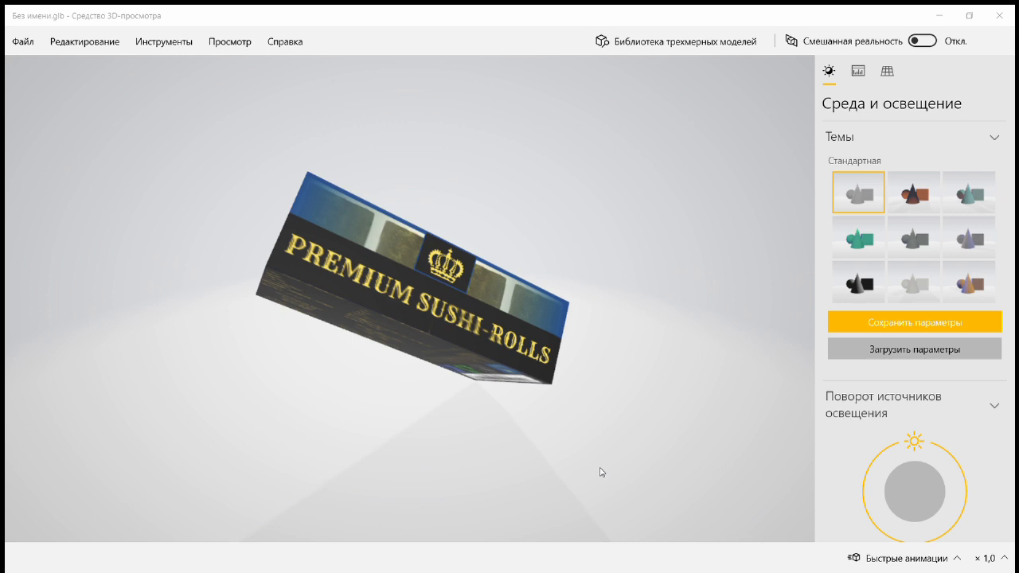
mouse_move(479, 268)
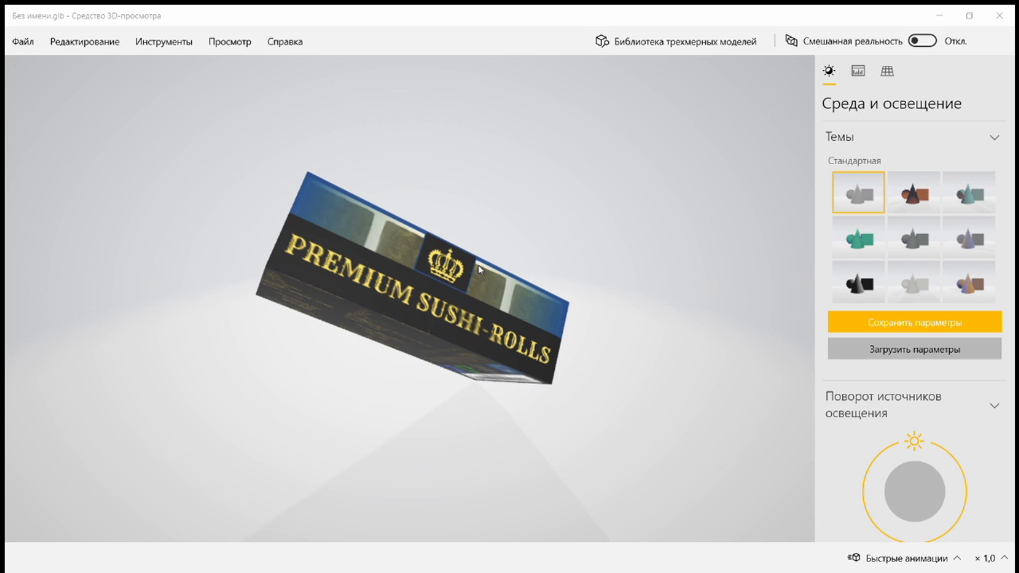
mouse_move(780, 263)
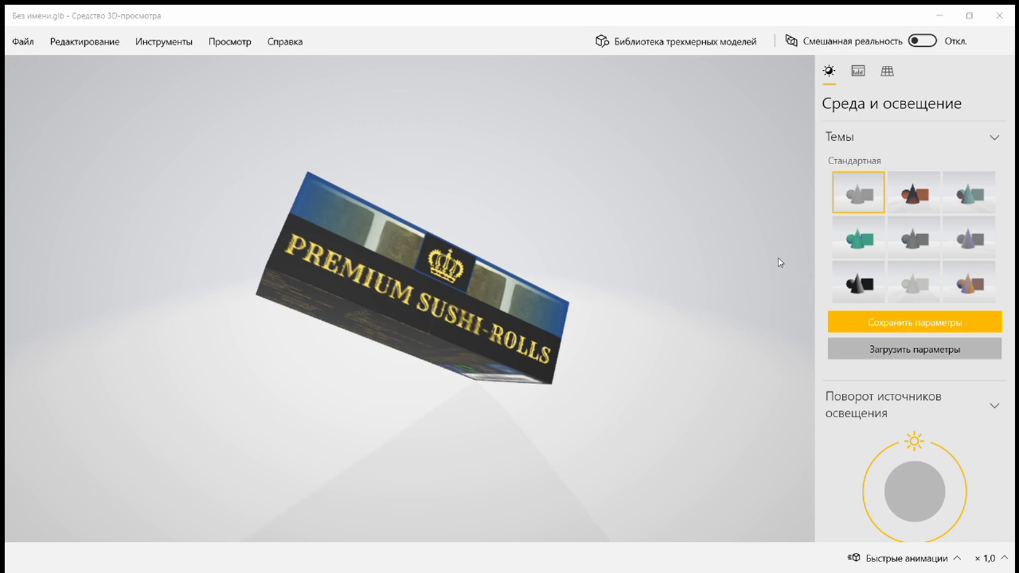
mouse_move(763, 408)
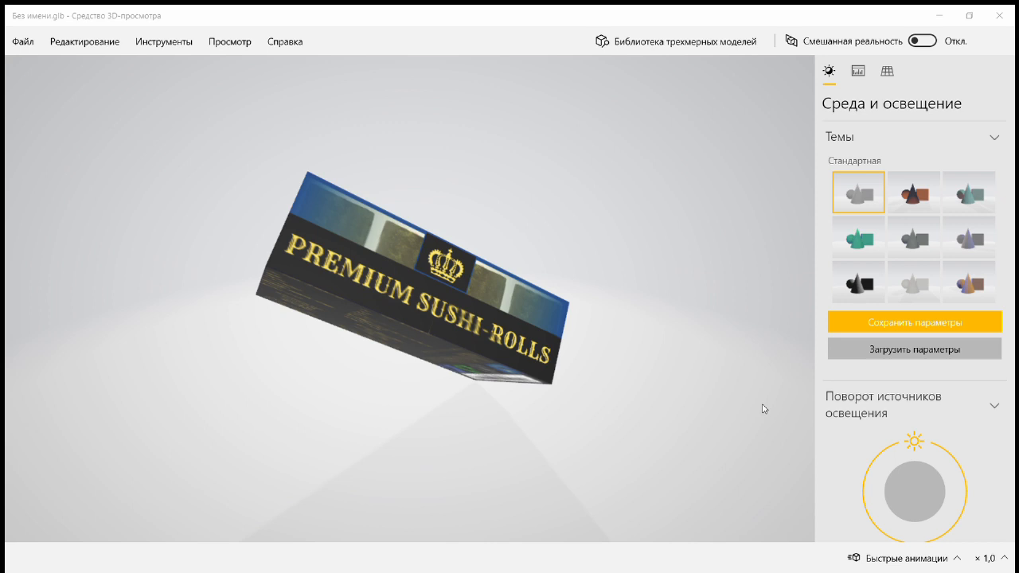
mouse_move(872, 436)
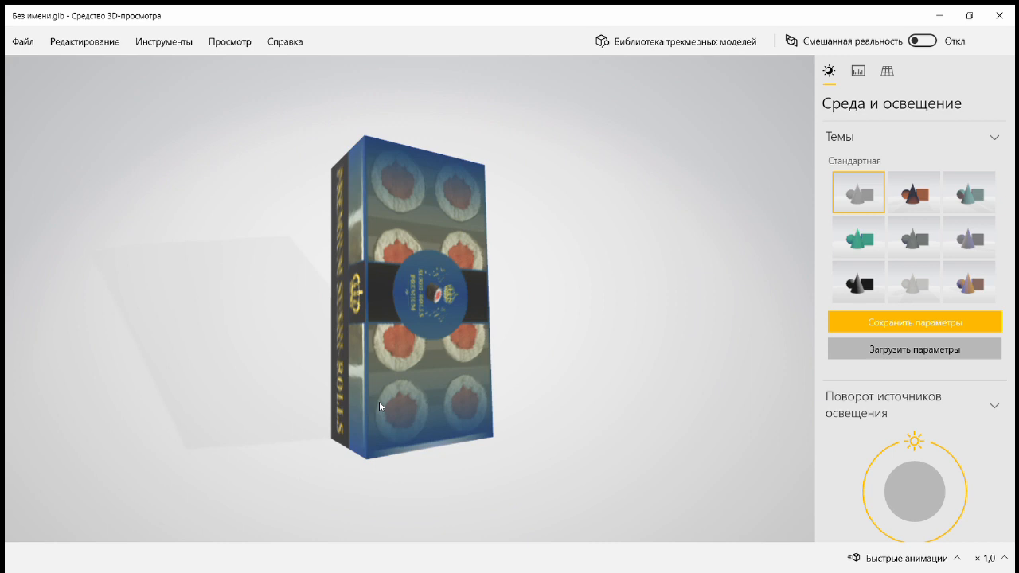
drag(380, 406, 432, 253)
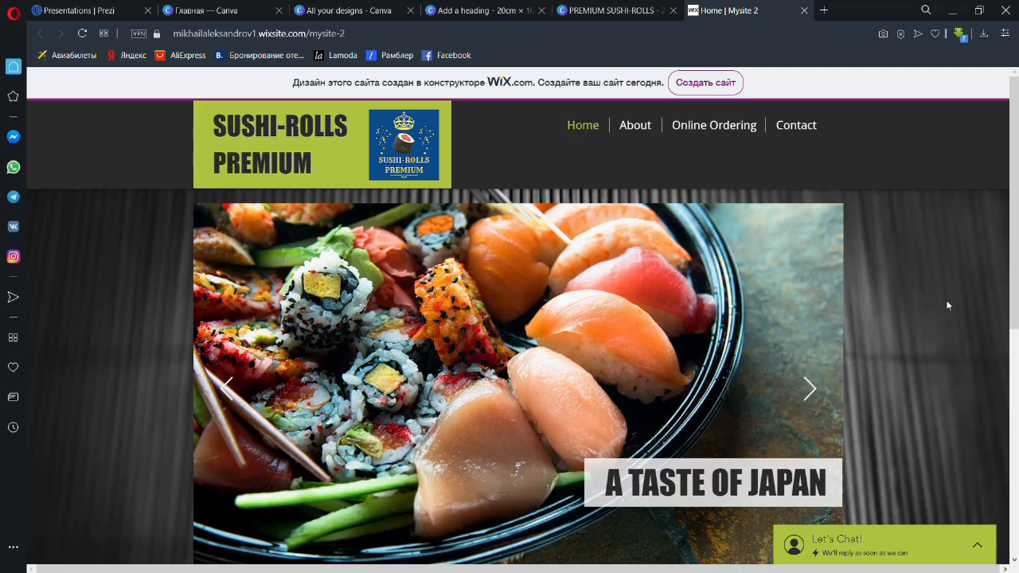
click(810, 390)
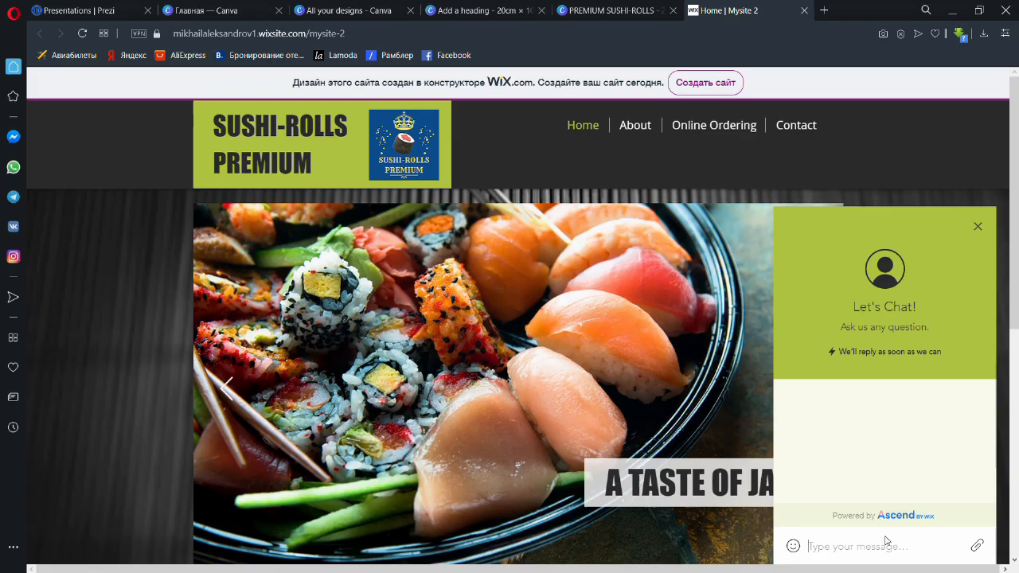
scroll(down, 3)
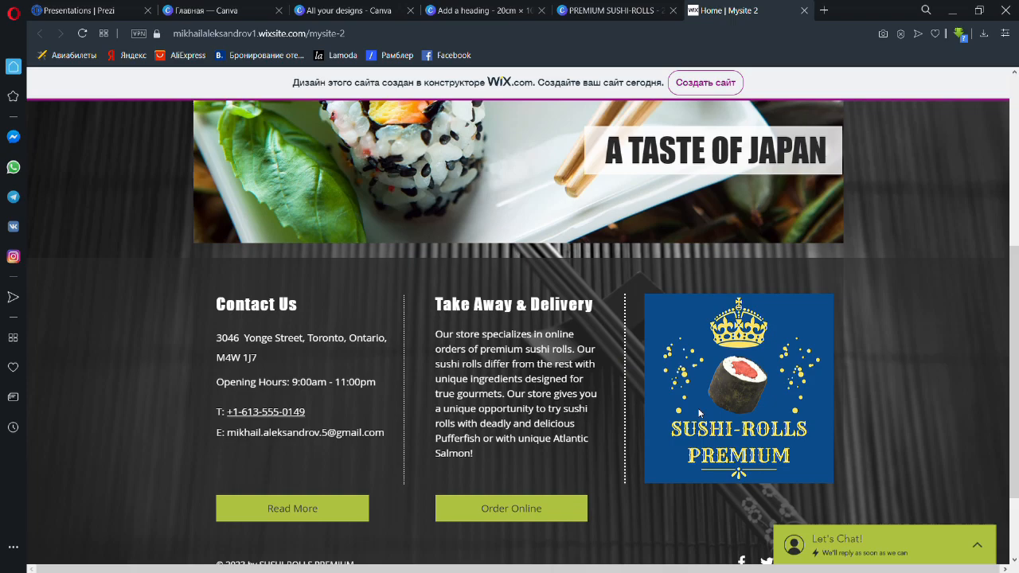
scroll(down, 3)
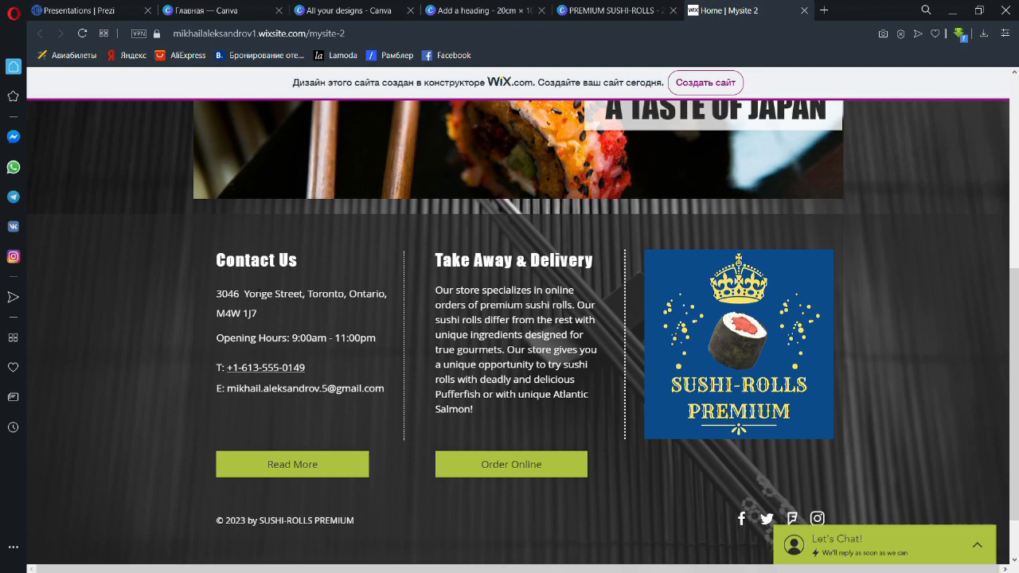
scroll(up, 3)
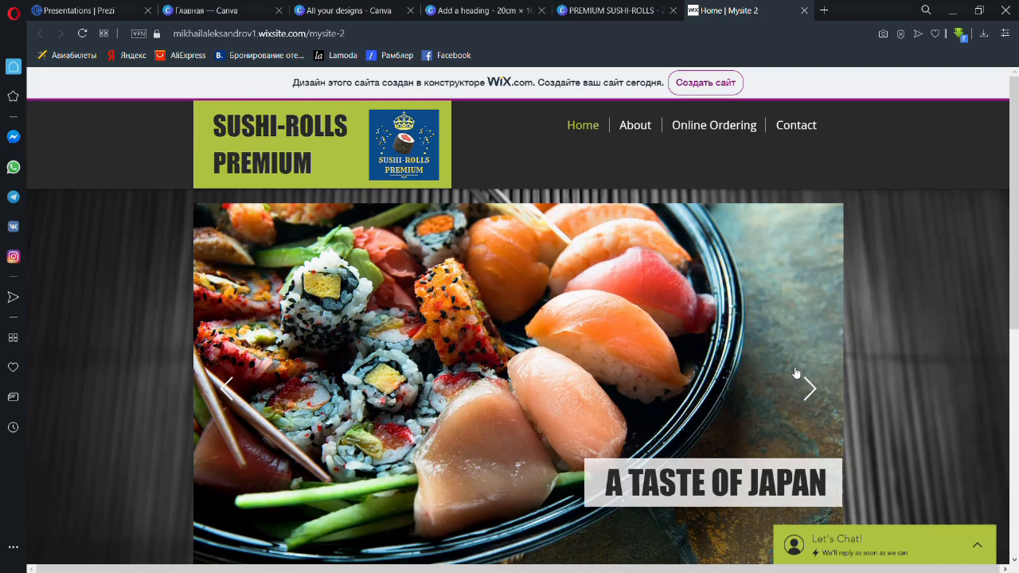
Visit the site's About page, then the Online Ordering page with the chopsticks banner
click(635, 125)
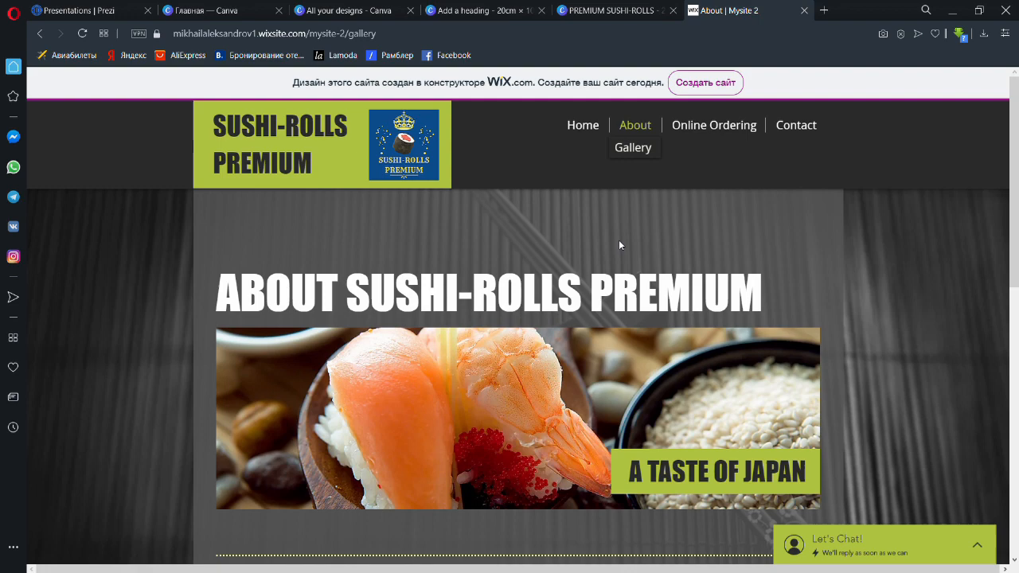
click(713, 125)
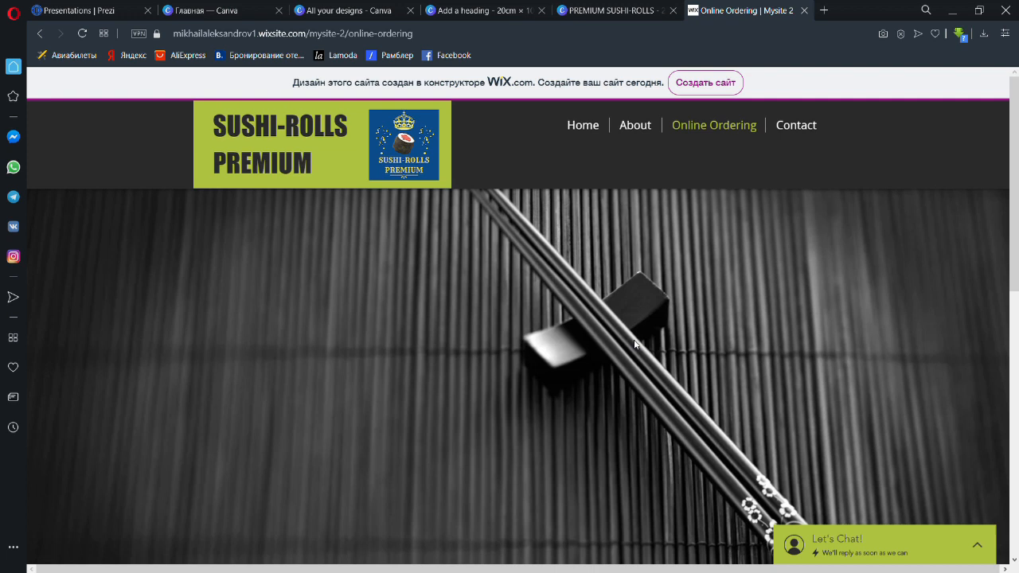
click(713, 125)
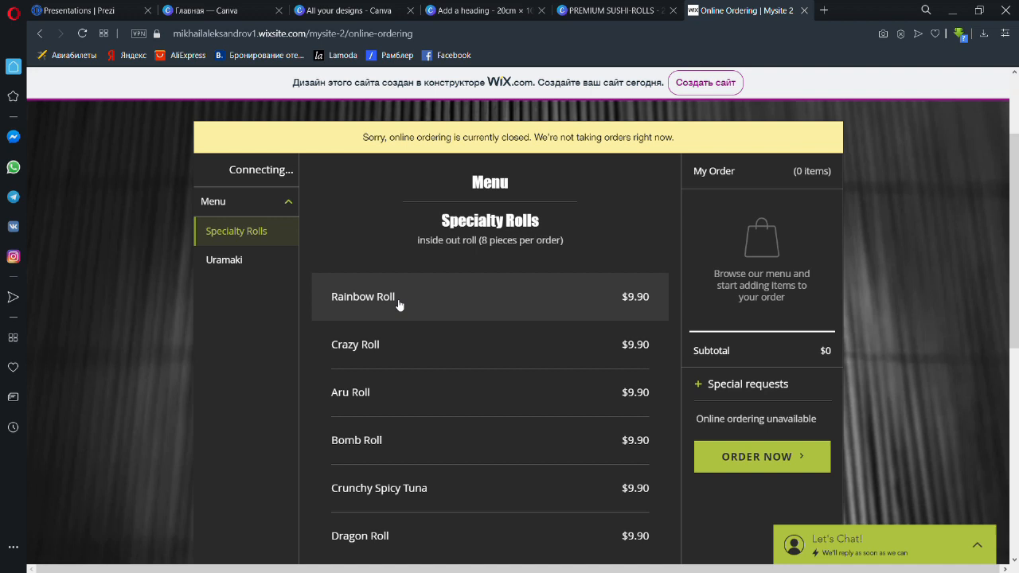
scroll(down, 3)
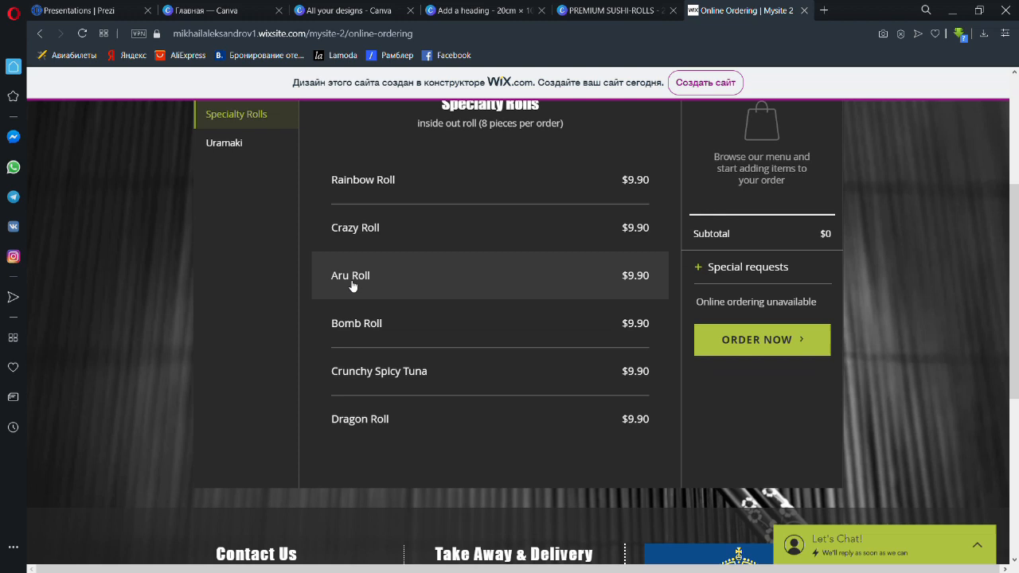
scroll(down, 3)
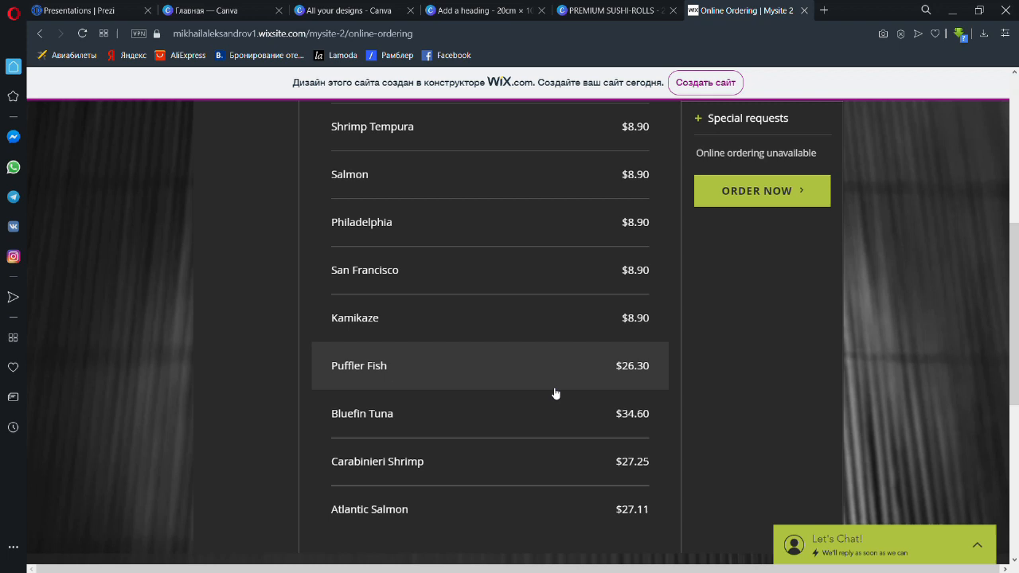
scroll(down, 3)
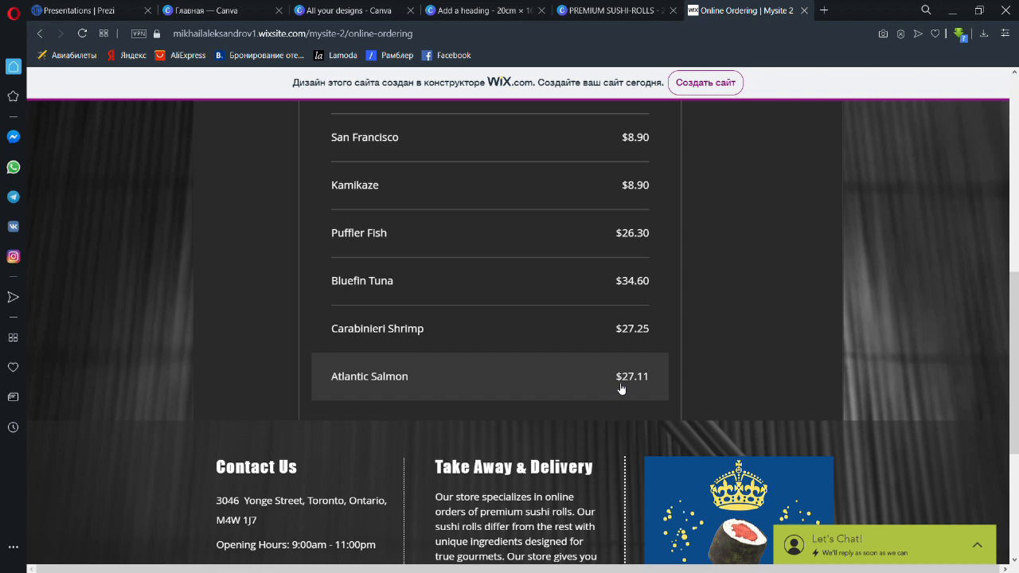
scroll(down, 3)
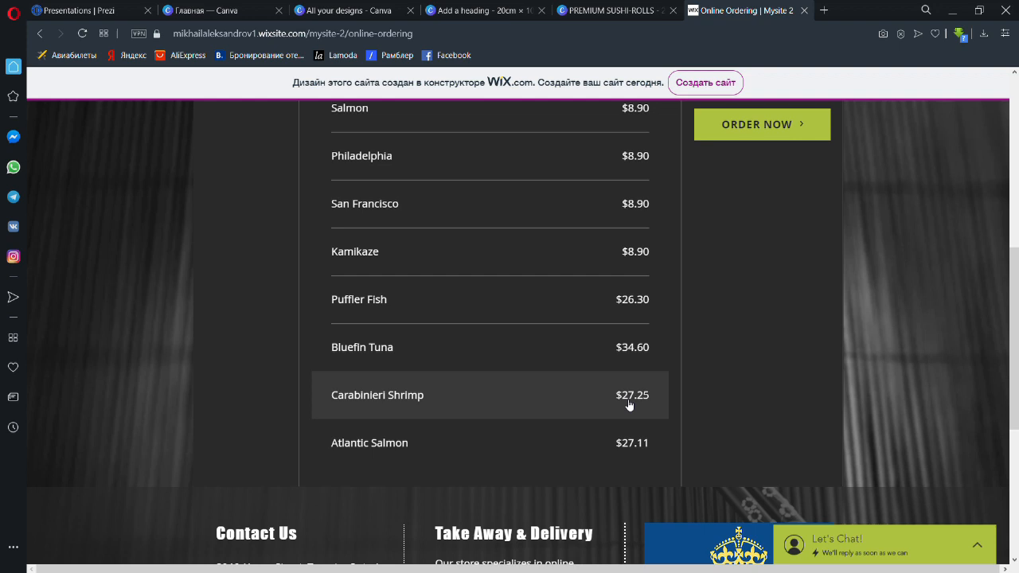
scroll(up, 3)
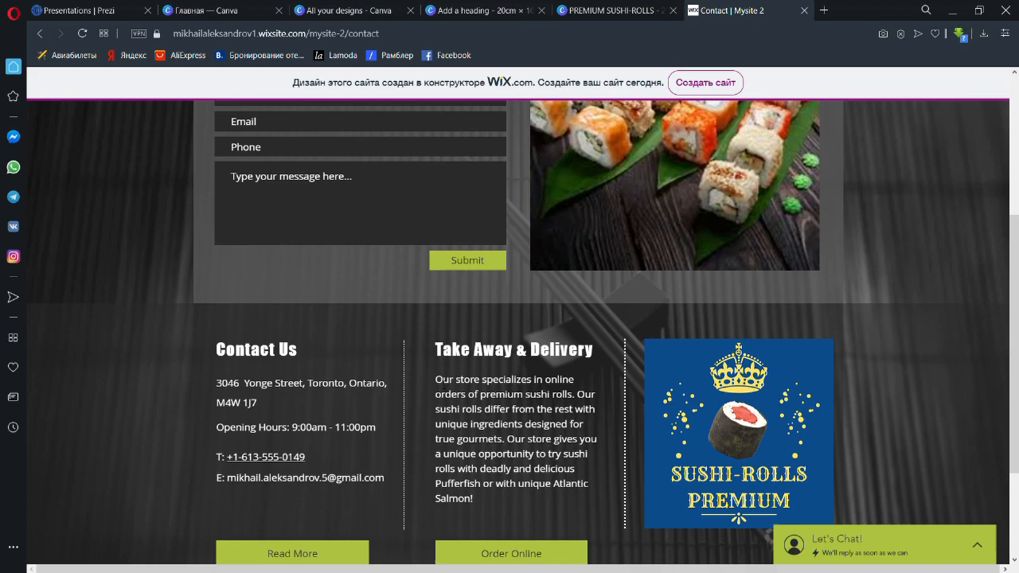
Scroll back to the top of the Contact Us page with its form
scroll(up, 3)
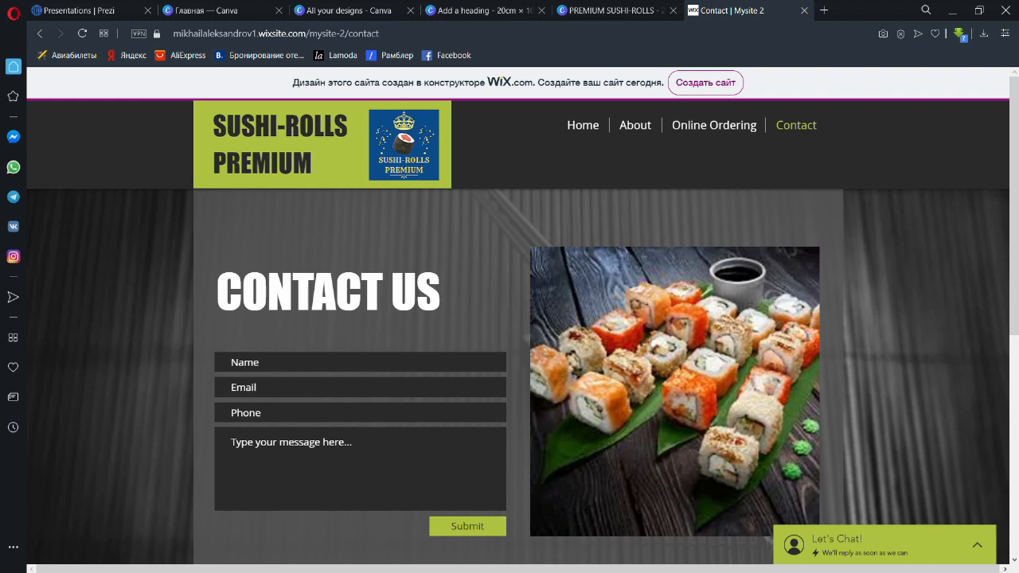
mouse_move(753, 448)
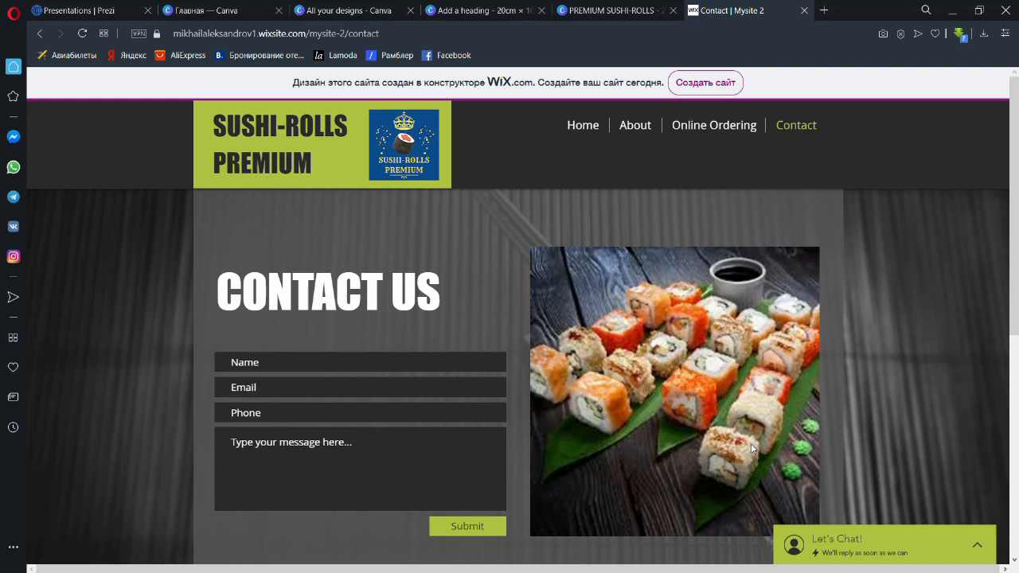
mouse_move(674, 228)
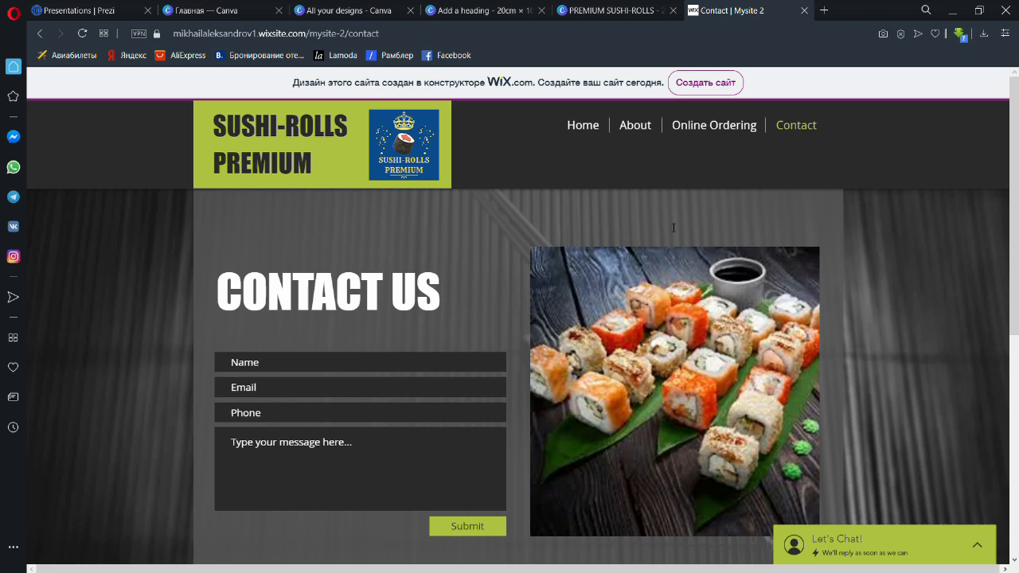
mouse_move(1005, 337)
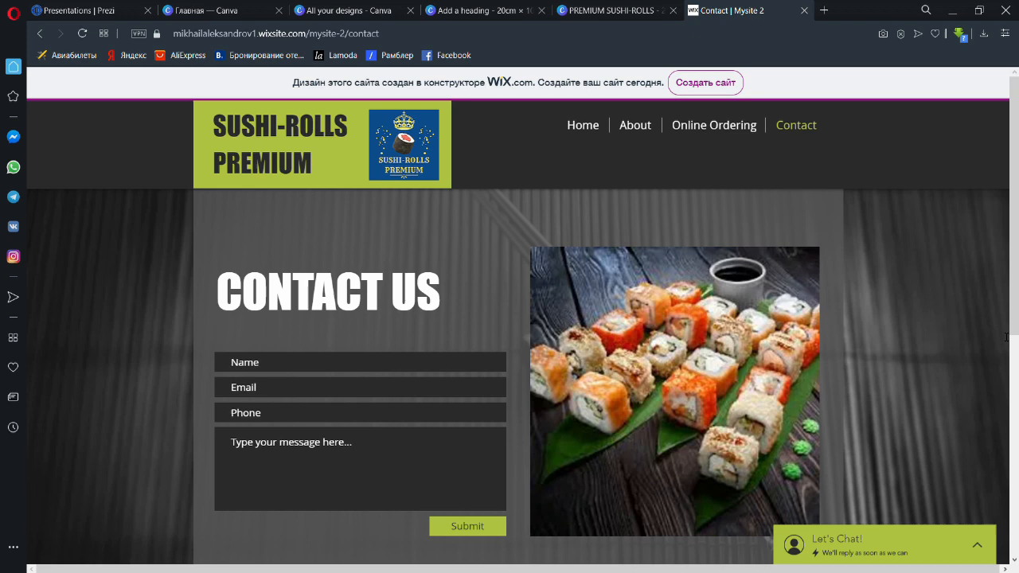
mouse_move(1006, 429)
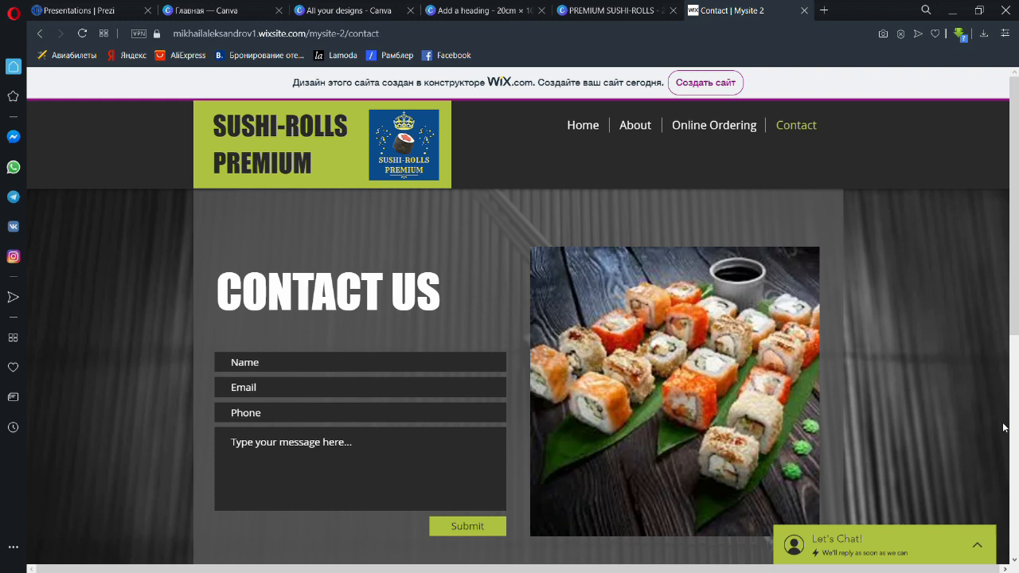
mouse_move(518, 432)
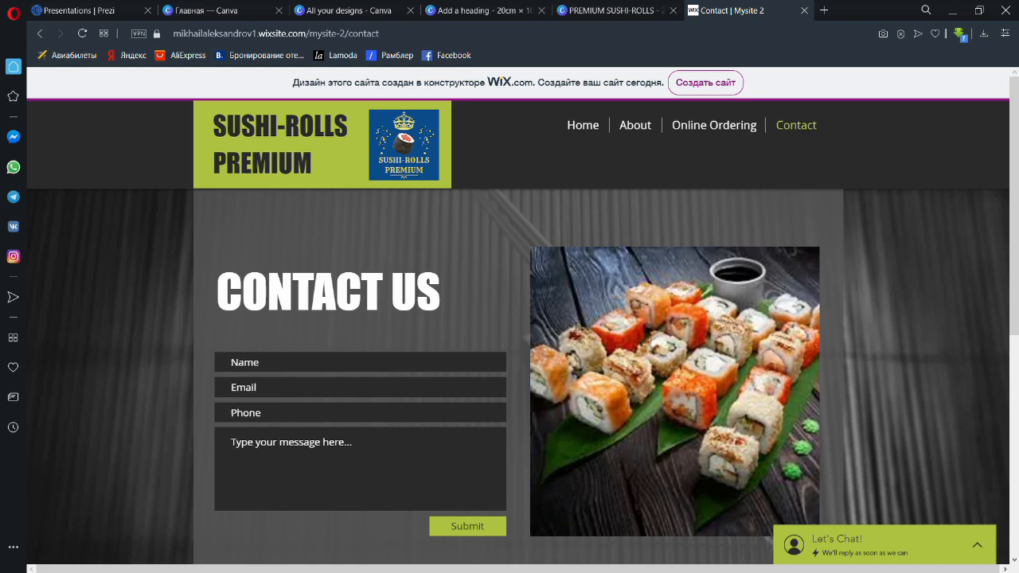
mouse_move(495, 304)
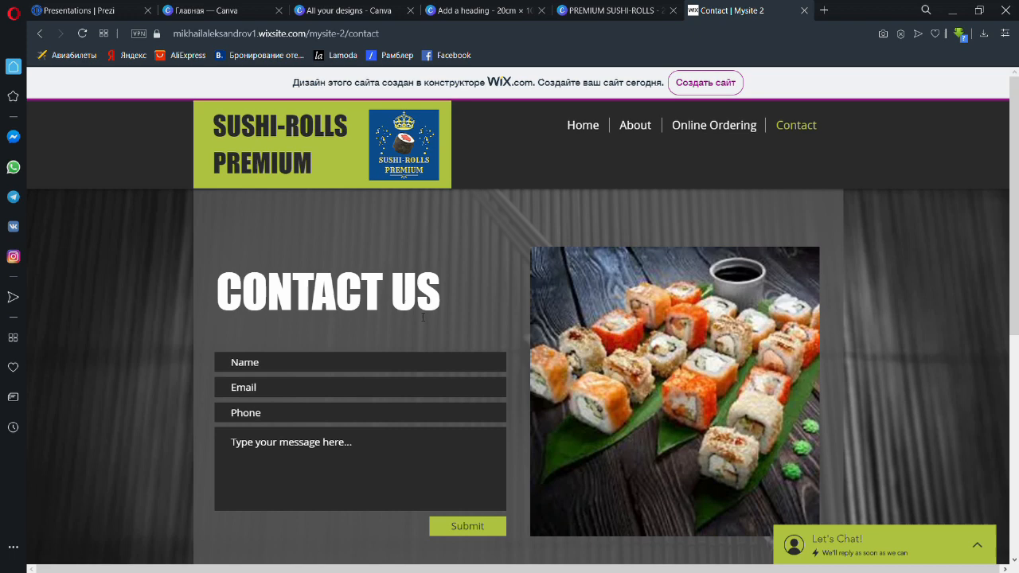
mouse_move(369, 348)
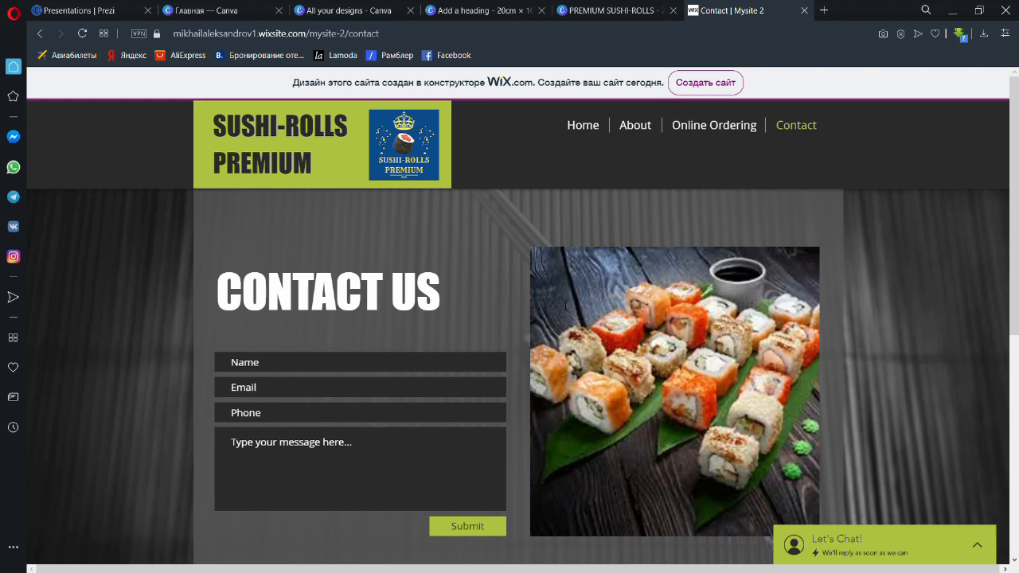
Open the SUSHI-ROLLS Prezi at the rice-and-nori-to-serving production flowchart
click(63, 11)
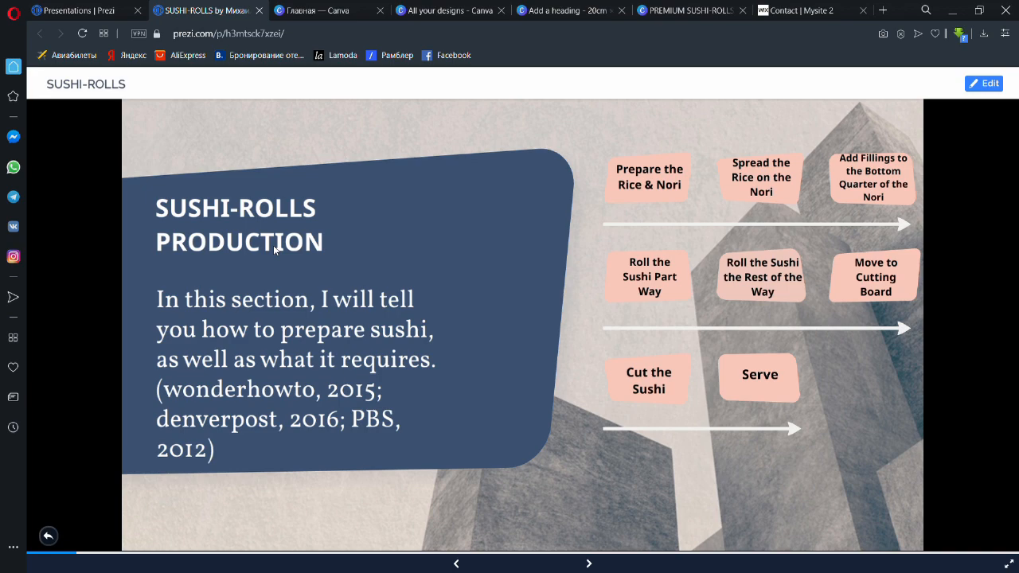
mouse_move(684, 163)
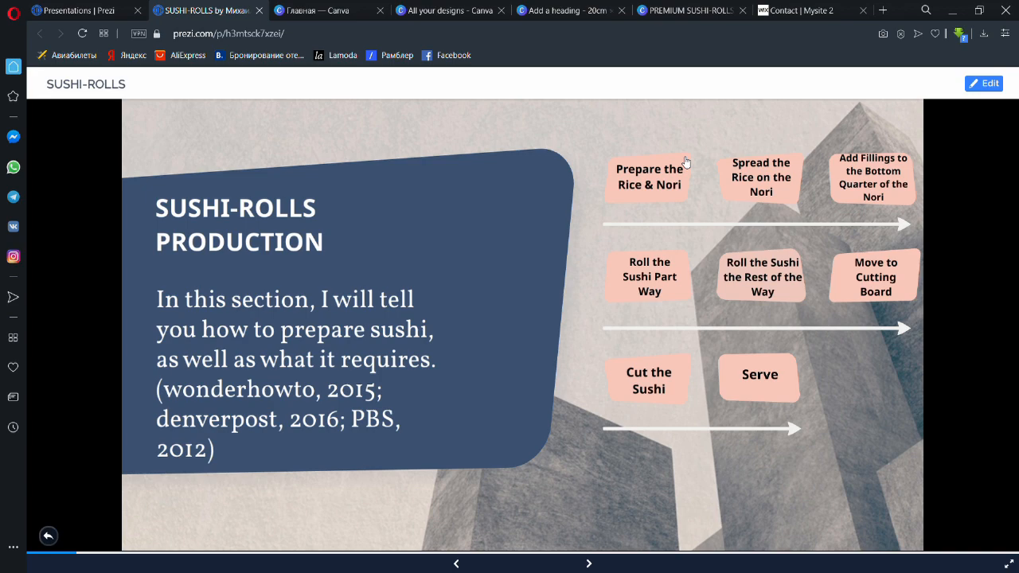
mouse_move(737, 181)
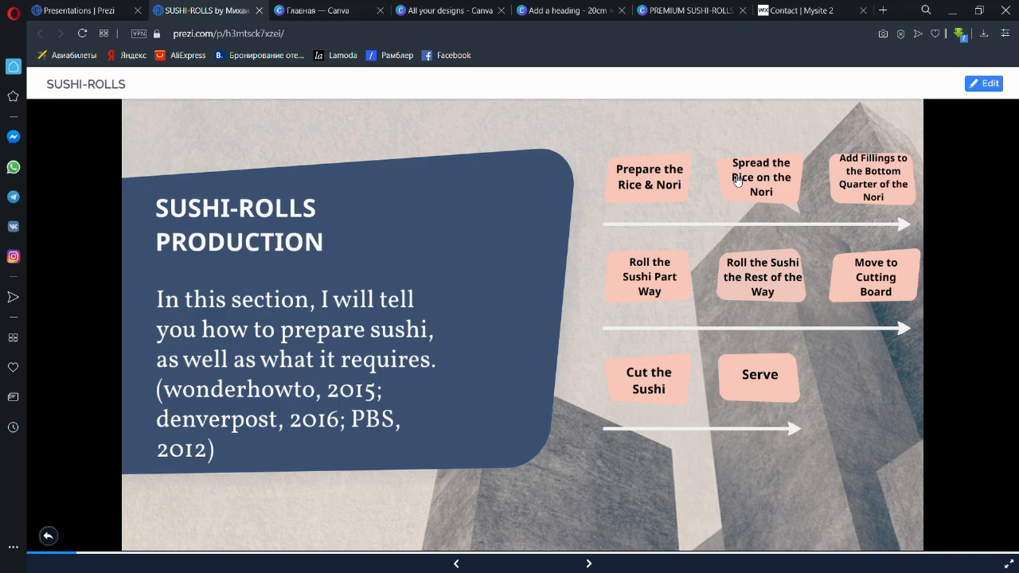
mouse_move(735, 185)
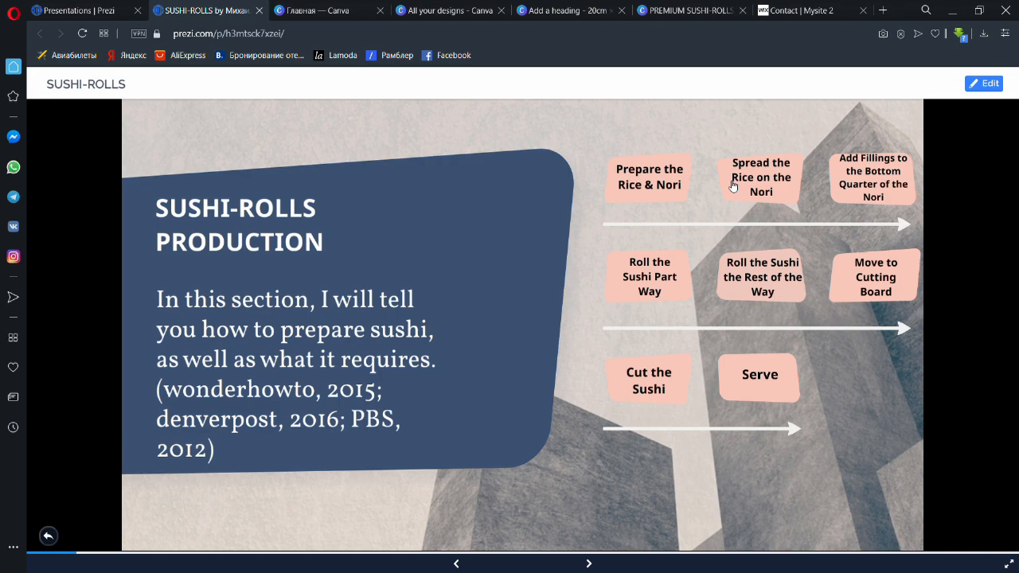
mouse_move(691, 169)
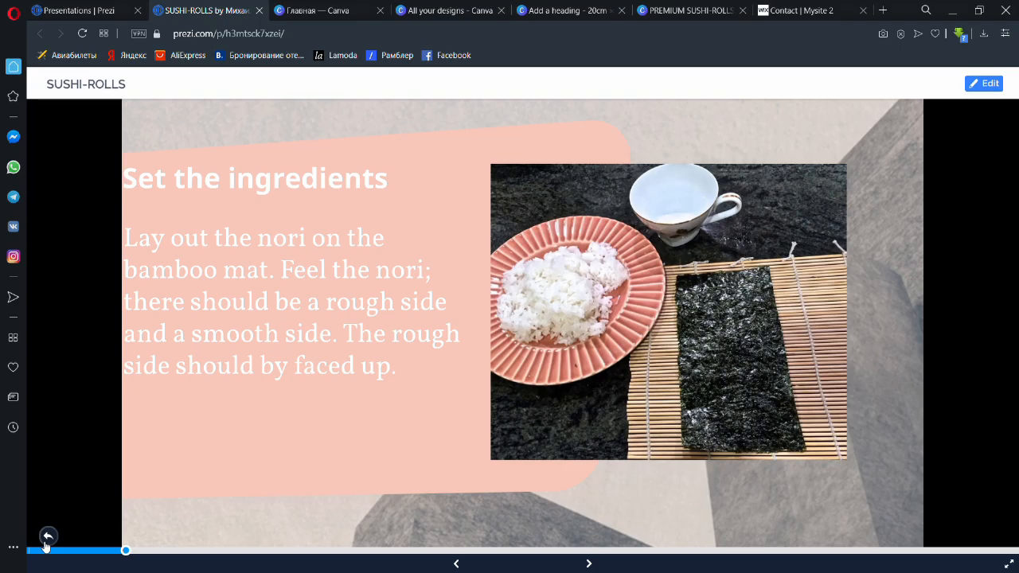
Advance four slides through the illustrated preparation steps up to rolling
click(589, 564)
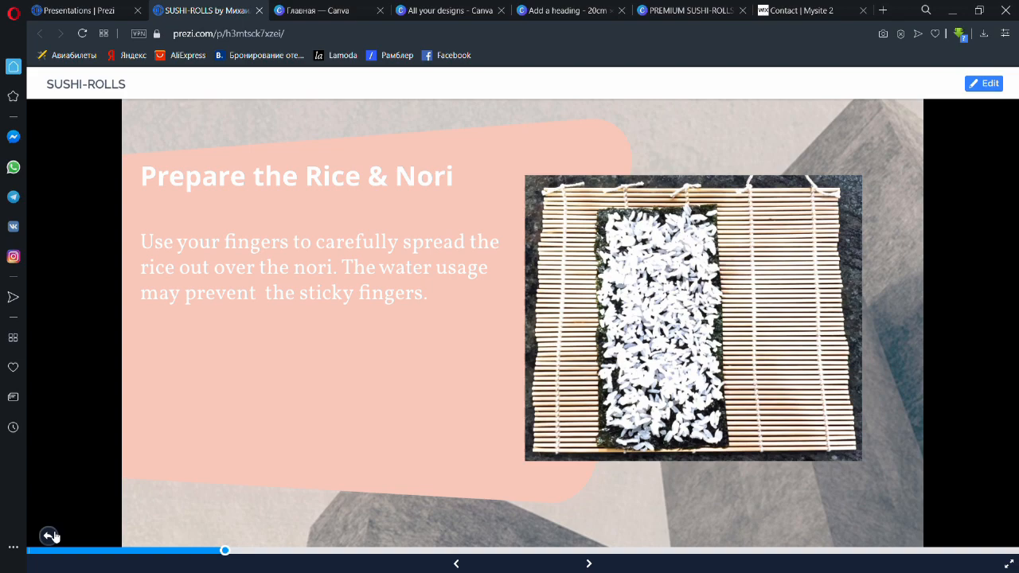
click(589, 564)
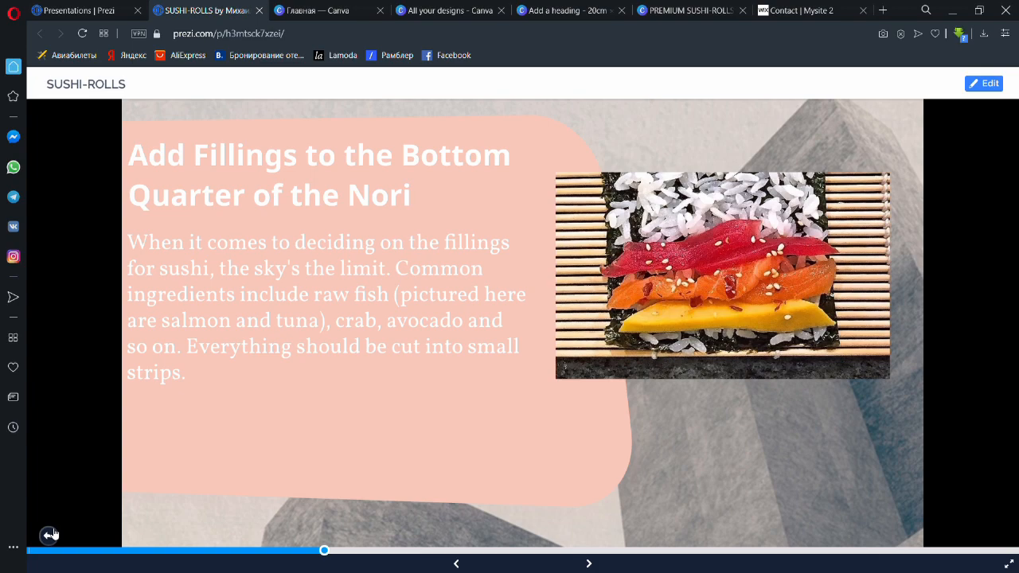
click(588, 563)
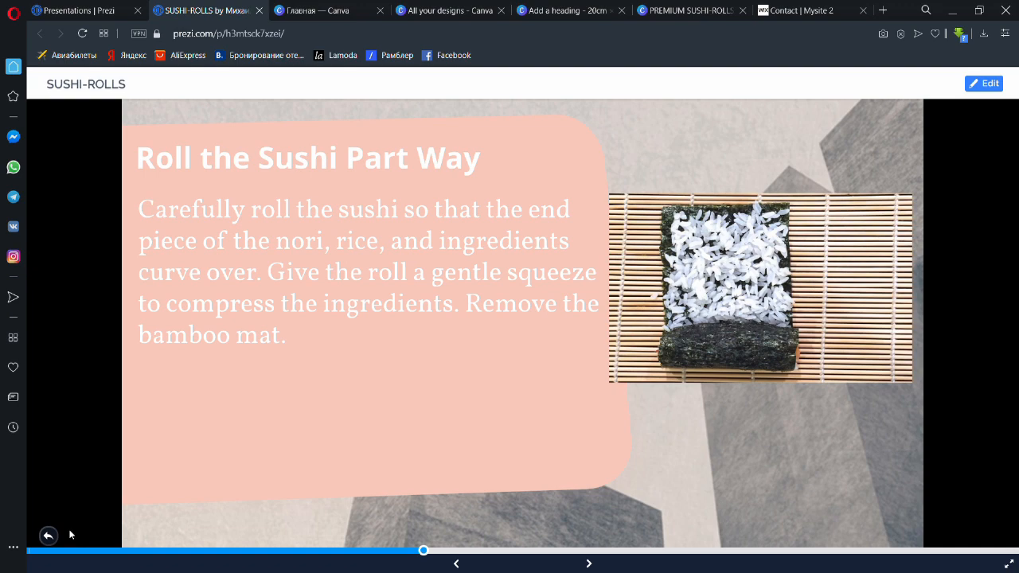
click(589, 563)
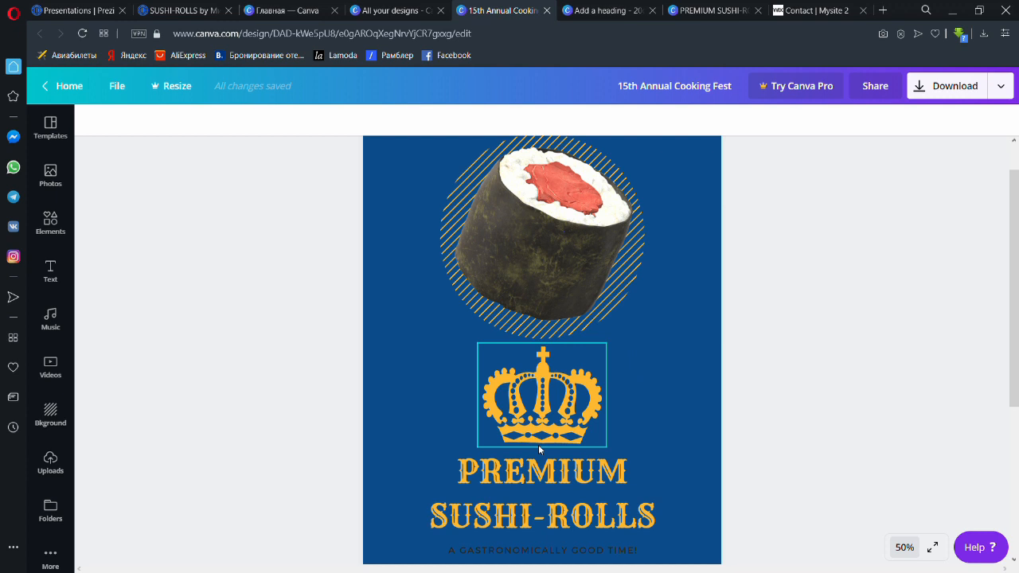
Scroll through the 50% OFF coupon with code R6C-PRV-33, then bring up the ticket design
scroll(down, 3)
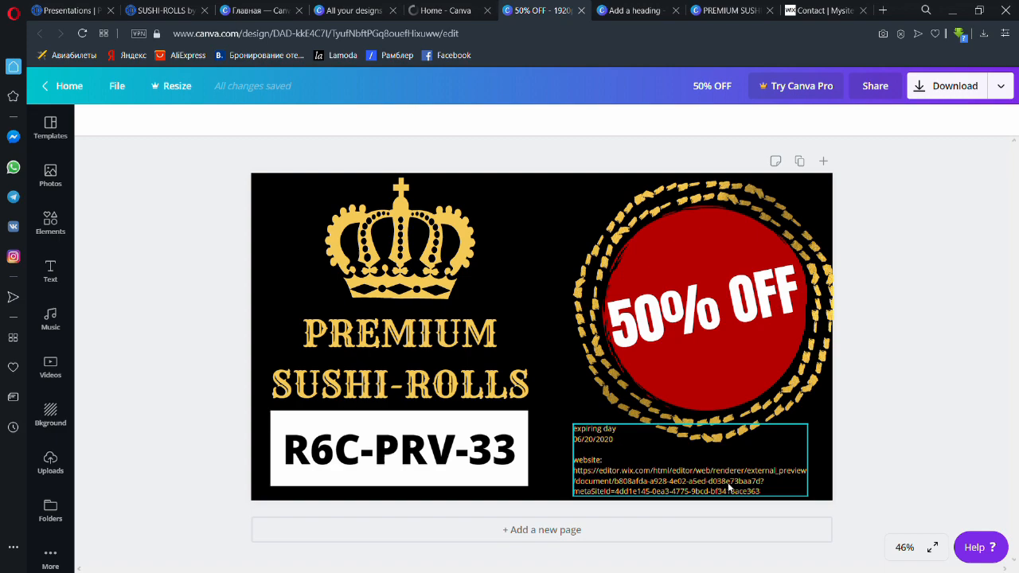
click(398, 359)
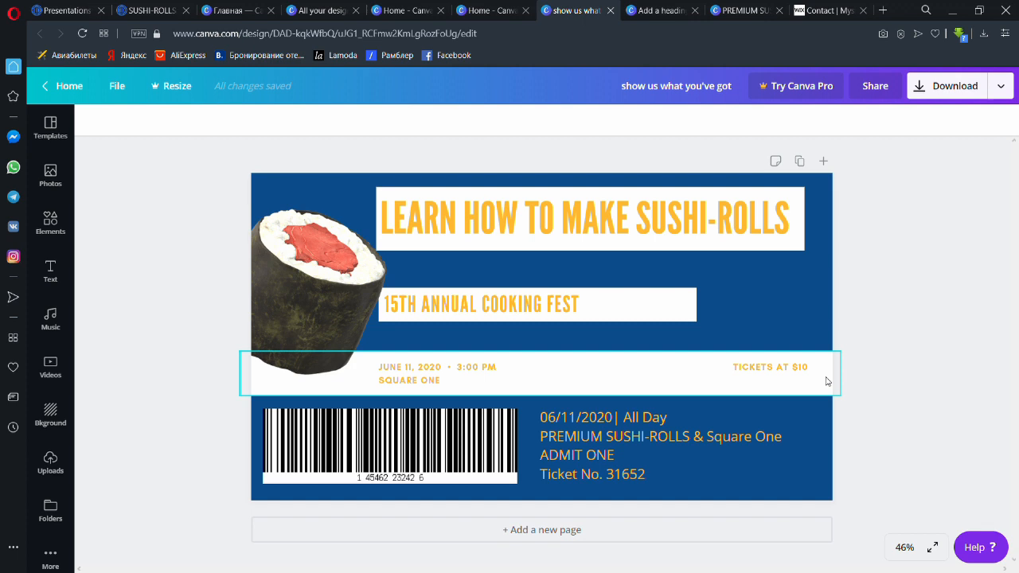
Review the Learn How To Make Sushi-Rolls ticket, then return to the Wix home page
click(954, 364)
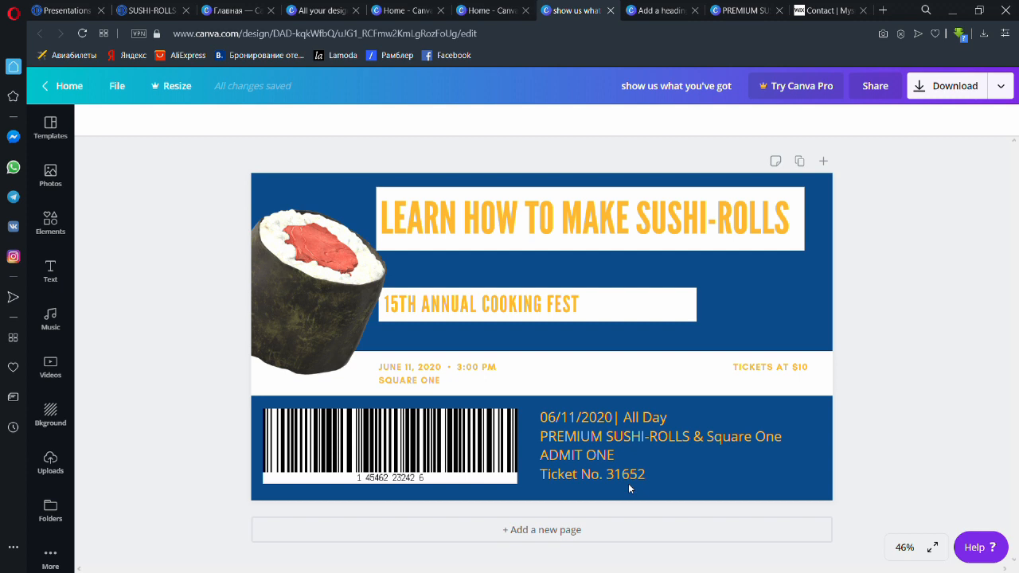
click(825, 9)
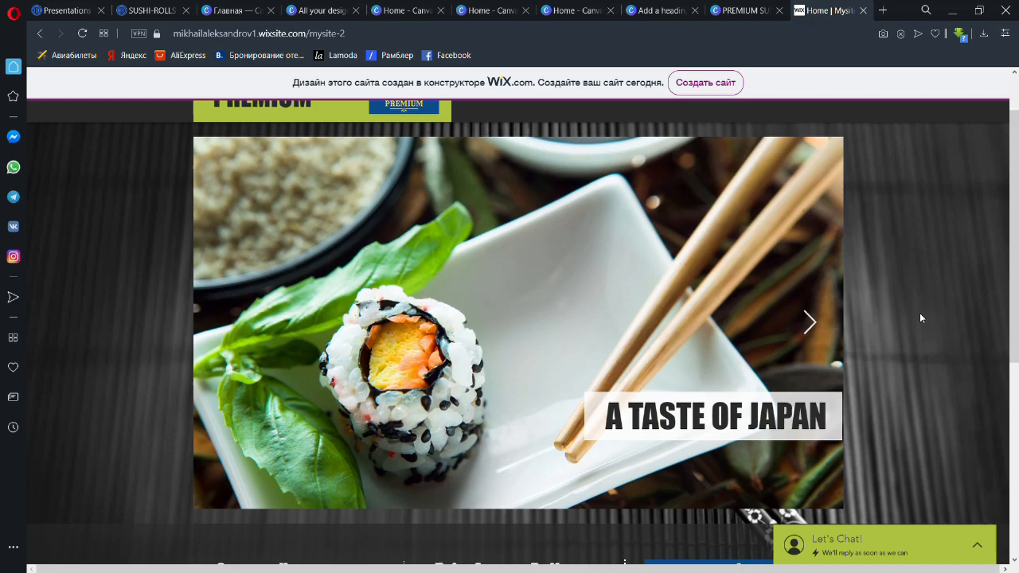
click(809, 322)
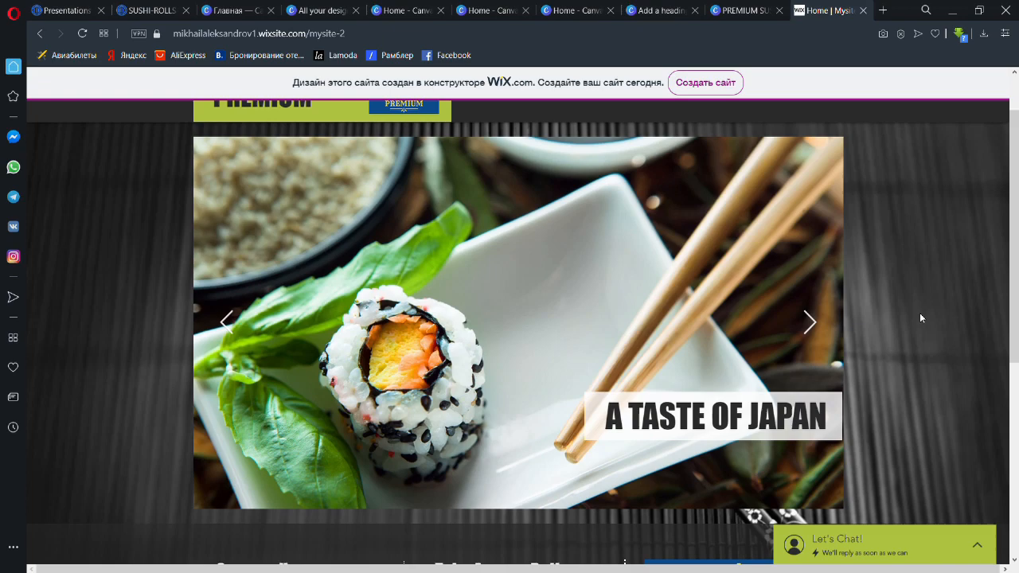
click(809, 323)
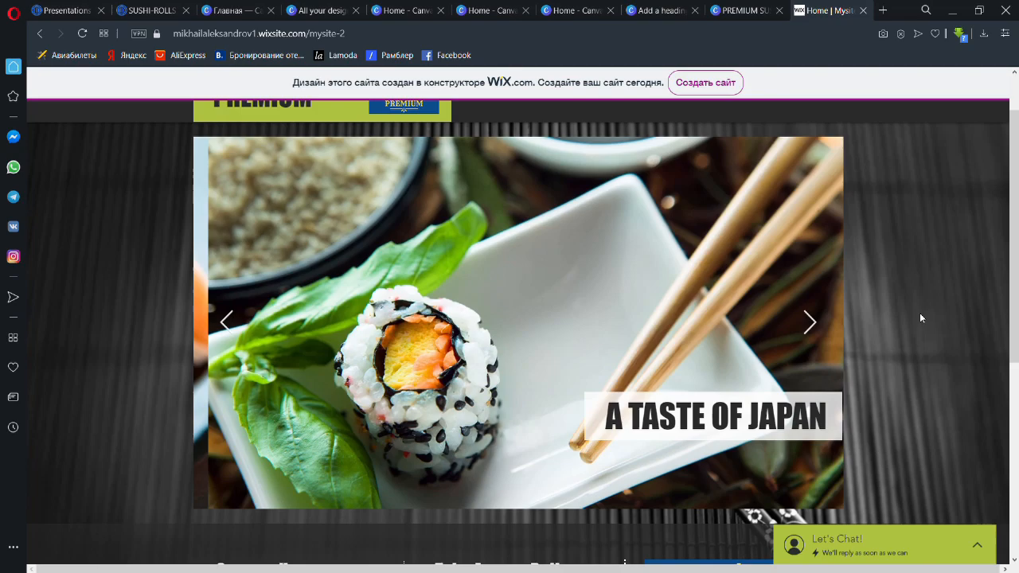
click(809, 322)
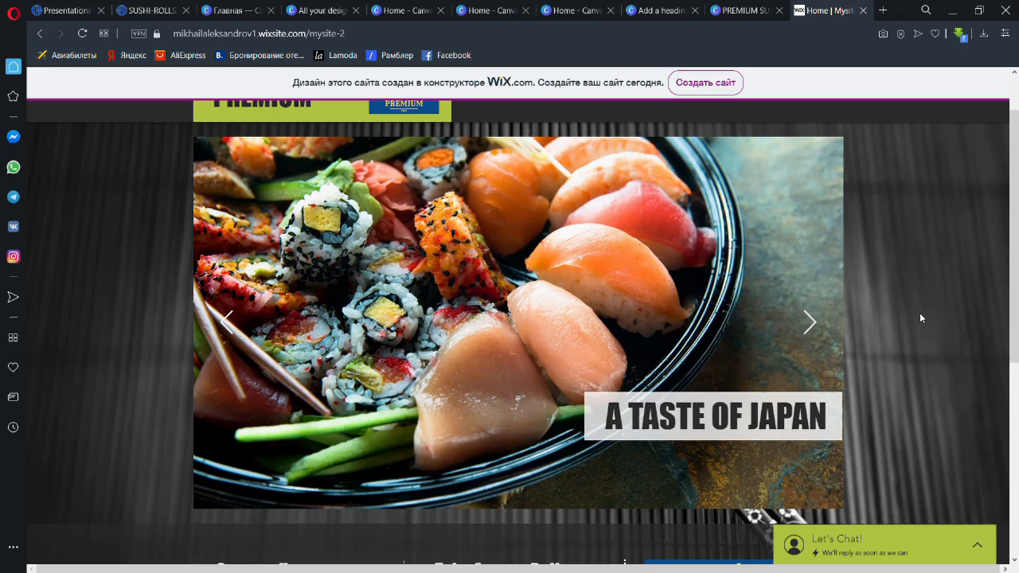